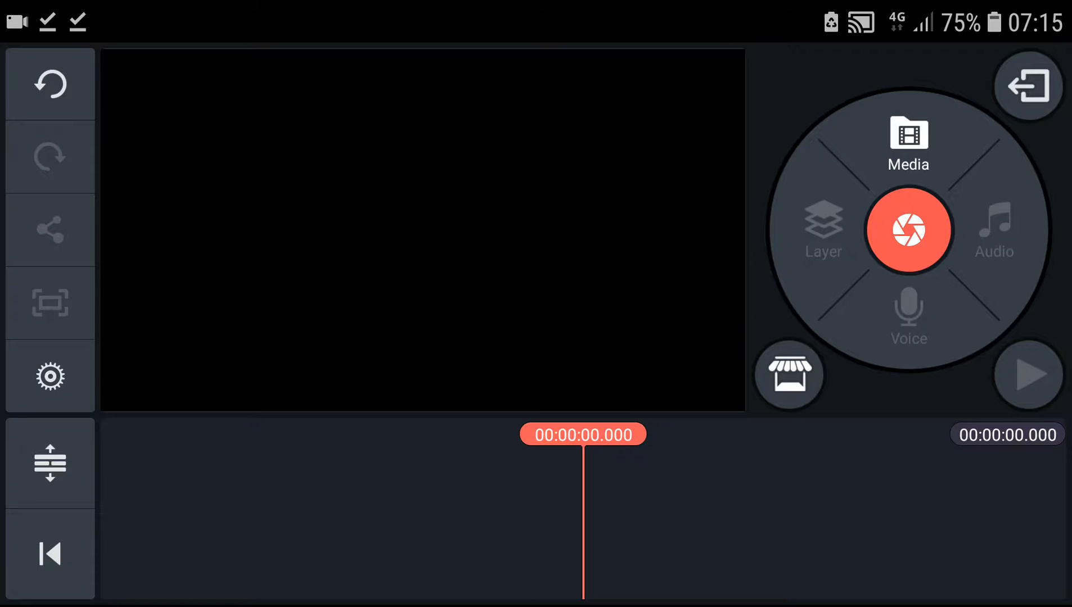
# - Bring up the Media Browser from the radial menu of the empty project
pyautogui.click(908, 144)
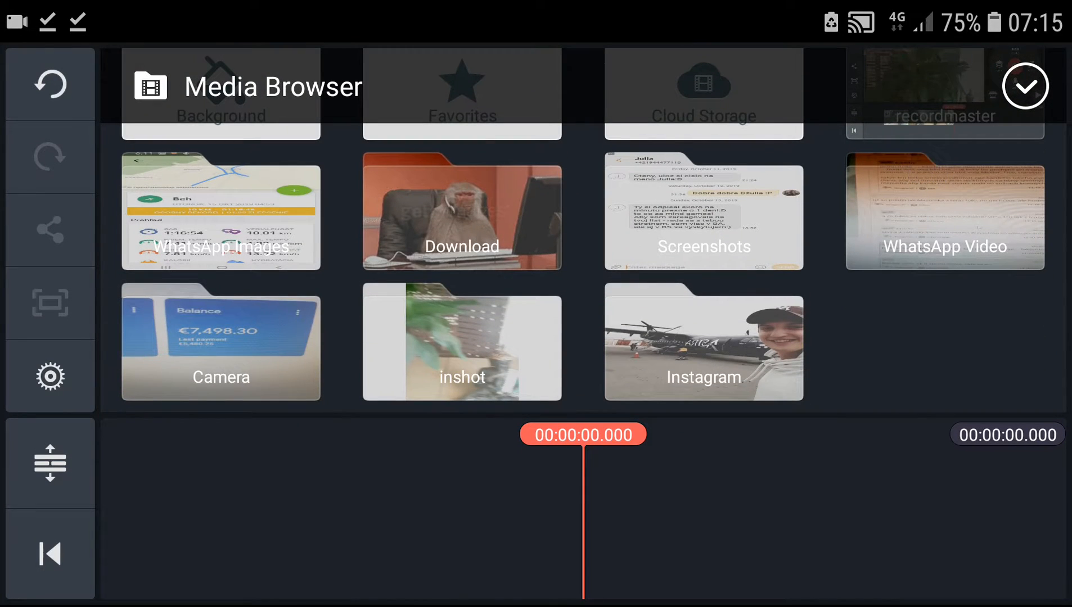
# - Add the 20191008_093217.mp4 clip to the timeline and show its options
pyautogui.click(220, 343)
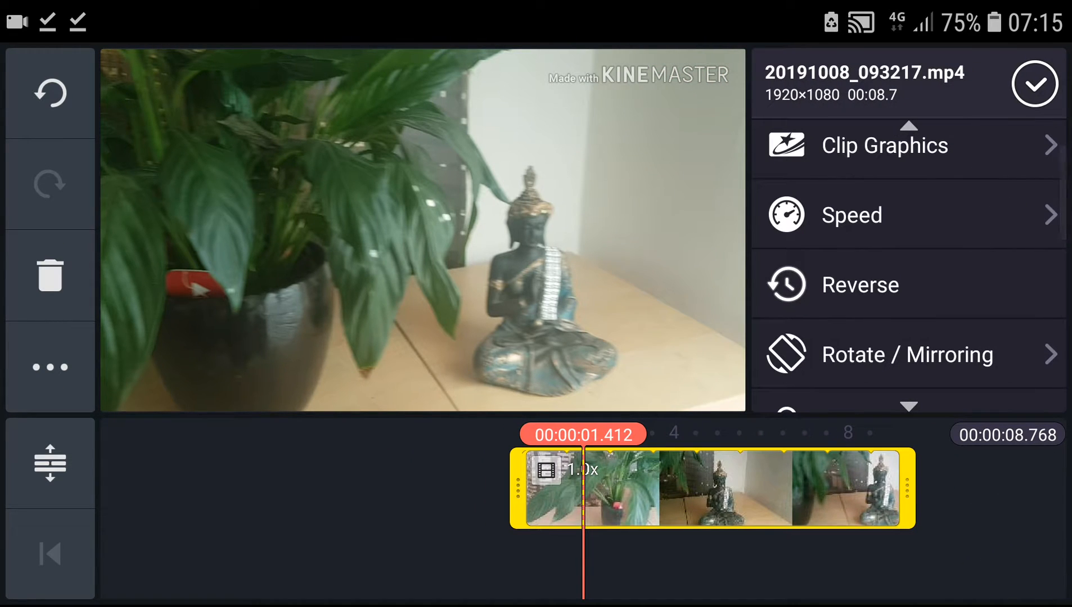
# - Set the clip speed to 4x via the dial (2.5x, 4x, 8x) and confirm
pyautogui.click(850, 215)
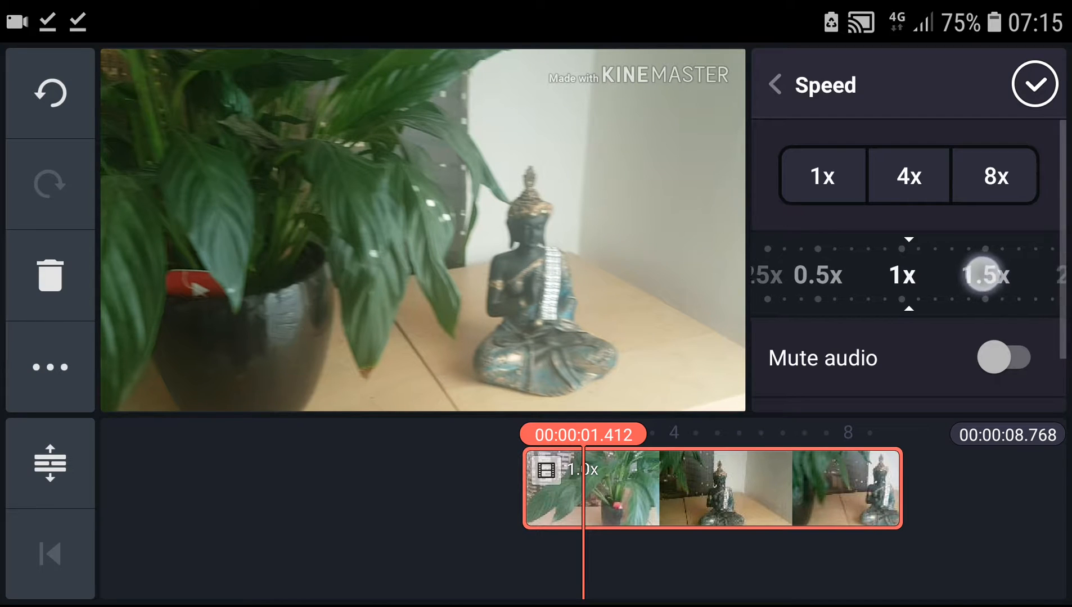
pyautogui.moveTo(991, 276); pyautogui.dragTo(810, 325)
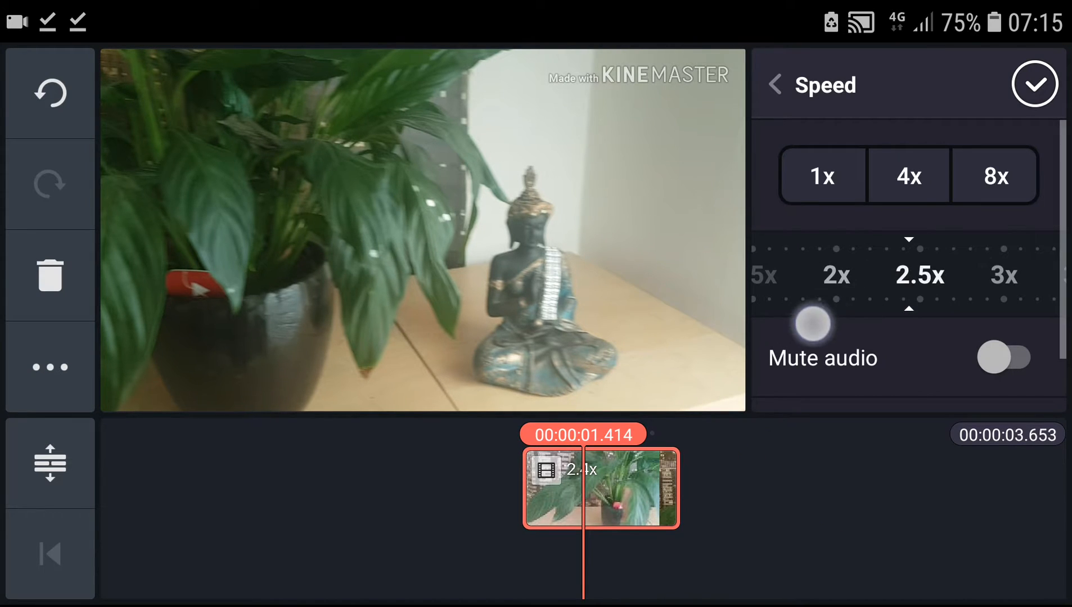
pyautogui.moveTo(810, 323); pyautogui.dragTo(1008, 306)
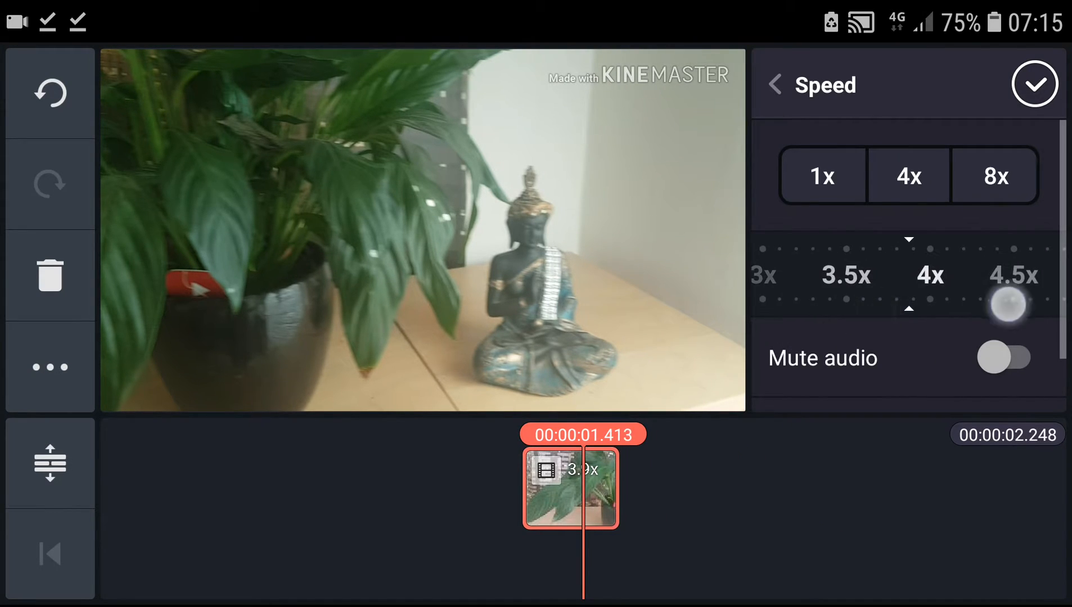
pyautogui.moveTo(1007, 306); pyautogui.dragTo(1008, 306)
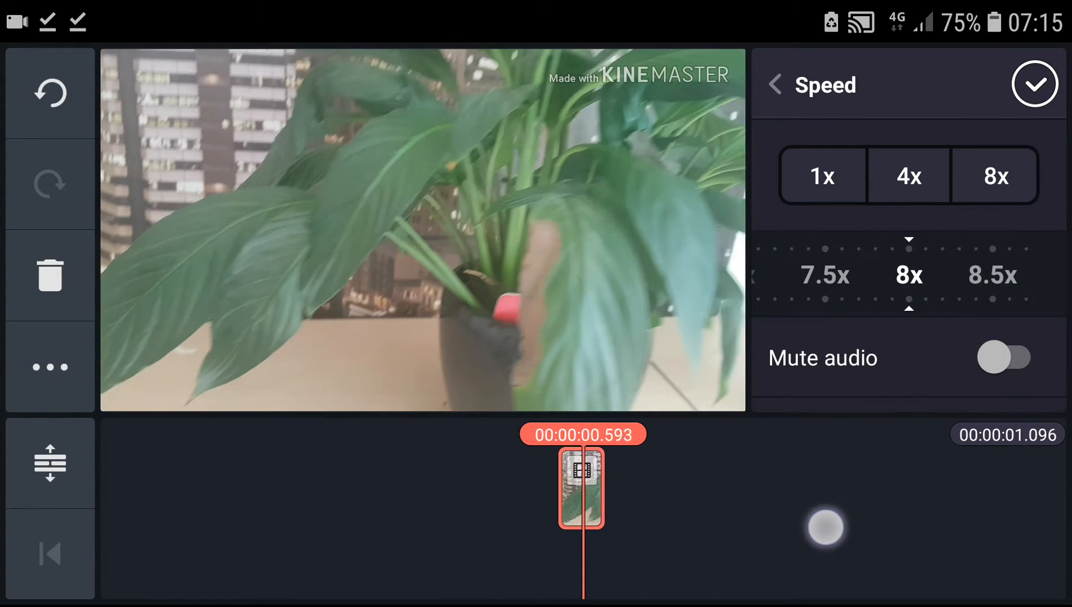
pyautogui.click(907, 175)
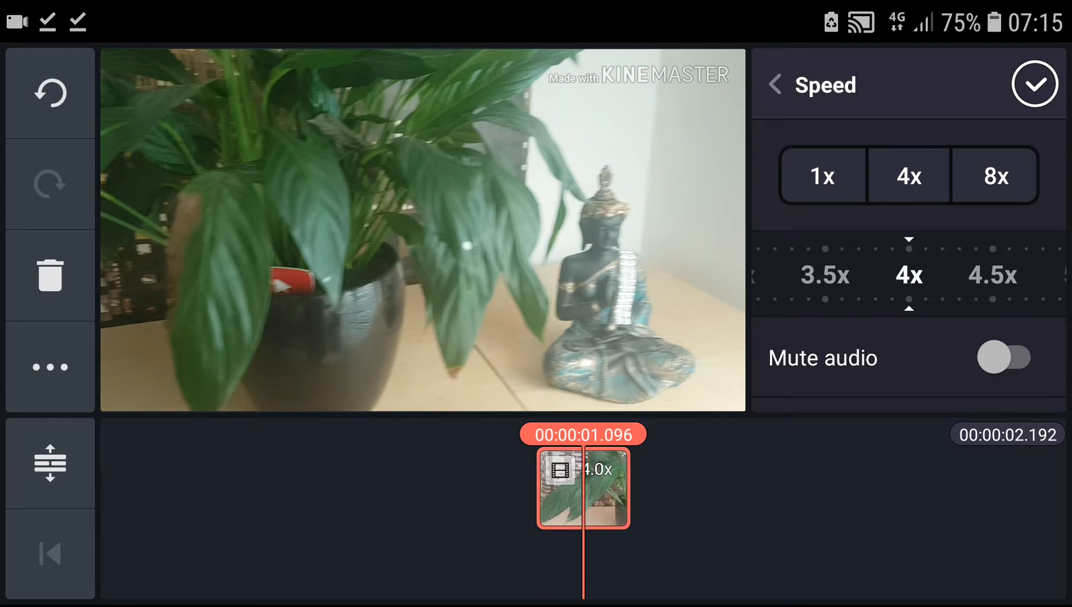
pyautogui.click(1034, 85)
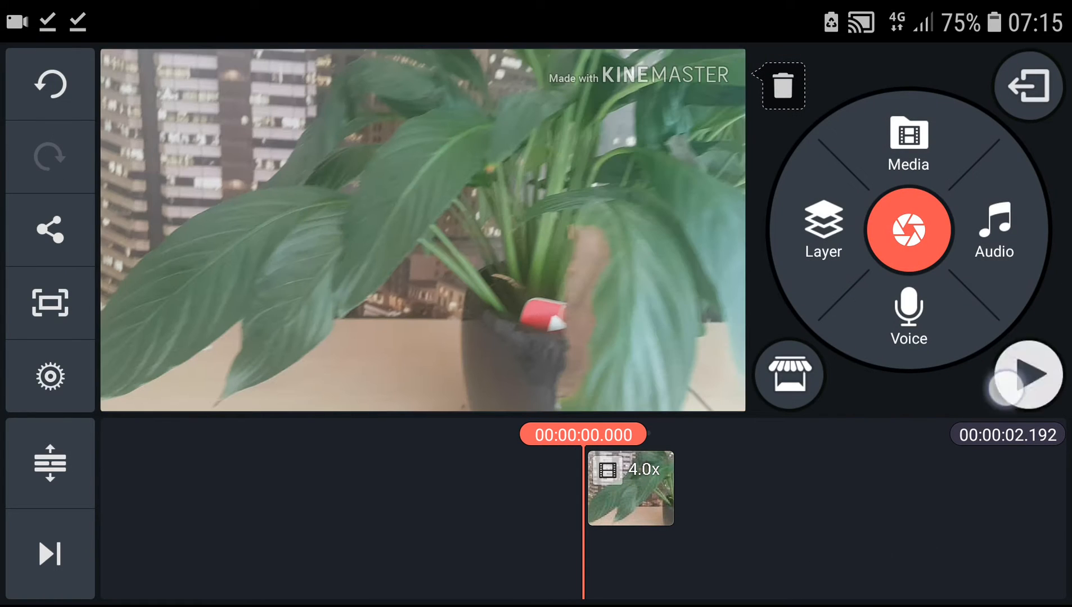
# - Preview the 4x clip, stop playback, and select the clip for editing
pyautogui.click(1027, 374)
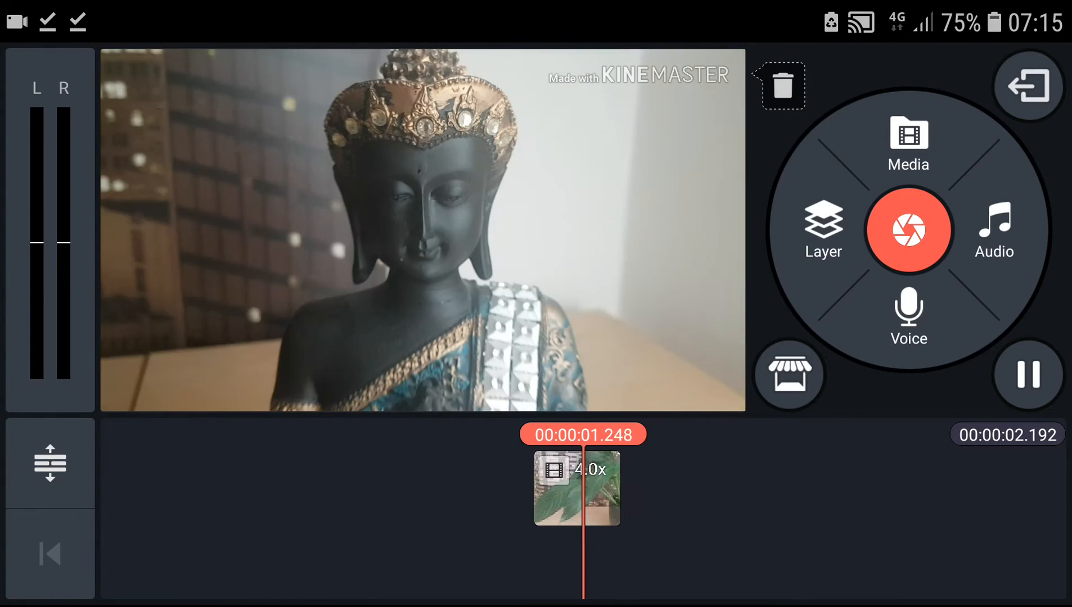
pyautogui.click(1026, 375)
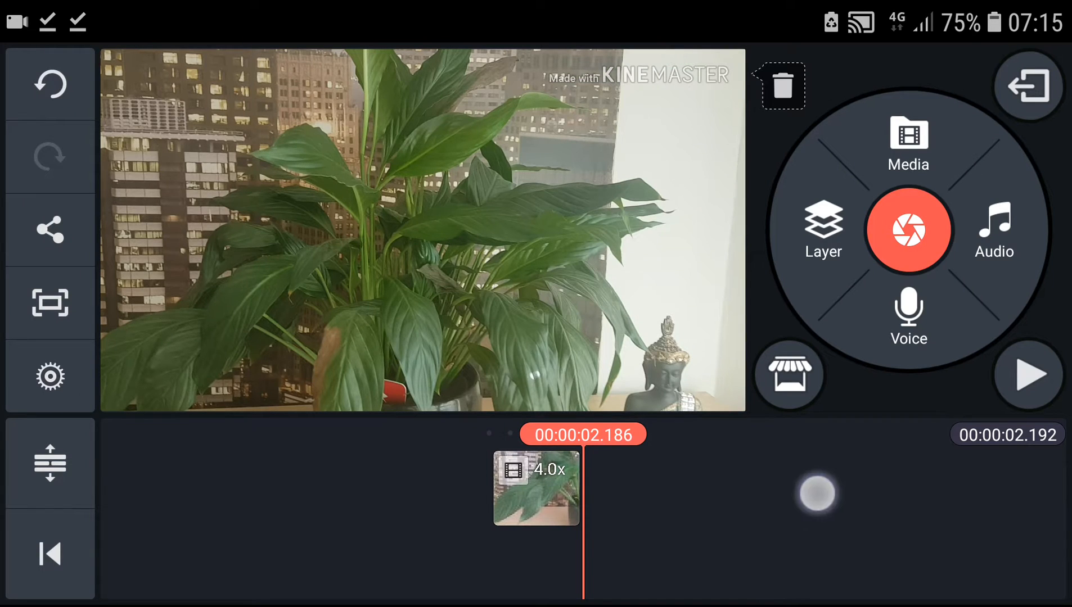
pyautogui.click(535, 488)
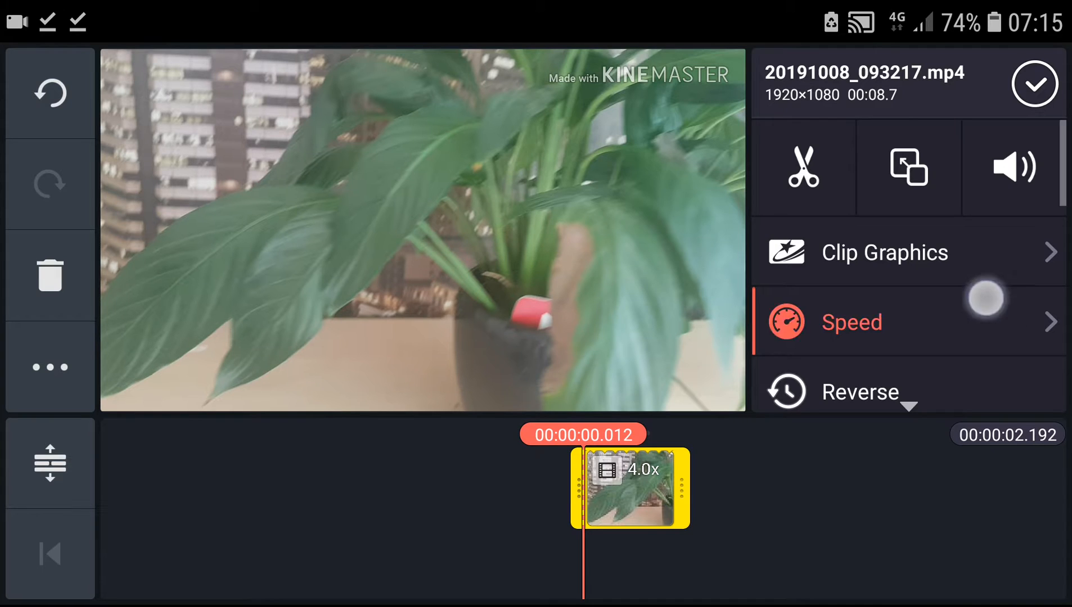
# - Extract the clip's audio so the video is muted, then reselect the clip
pyautogui.scroll(-3)
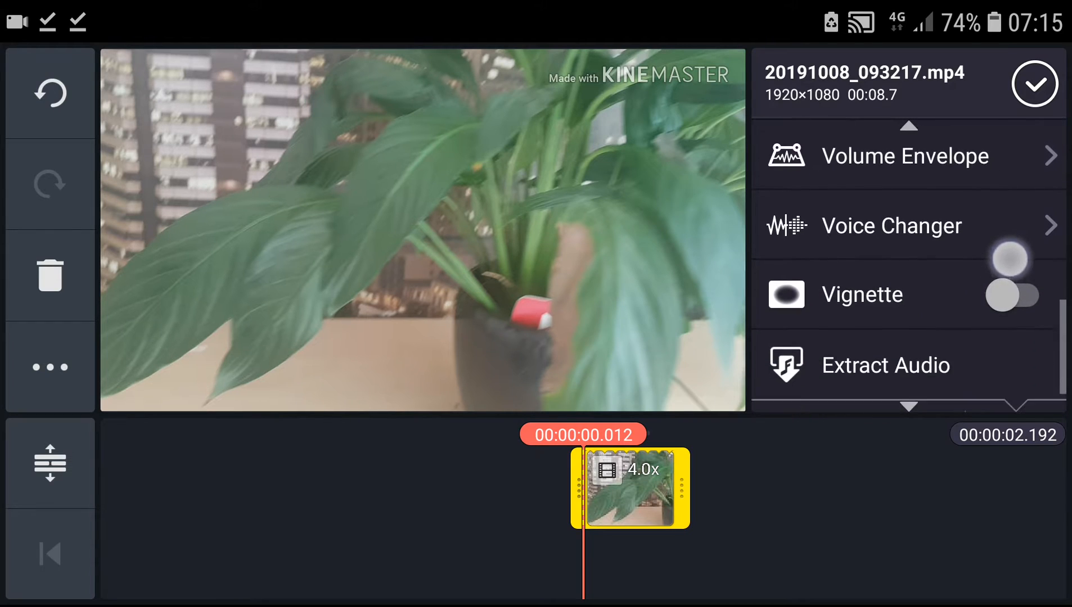
pyautogui.click(884, 364)
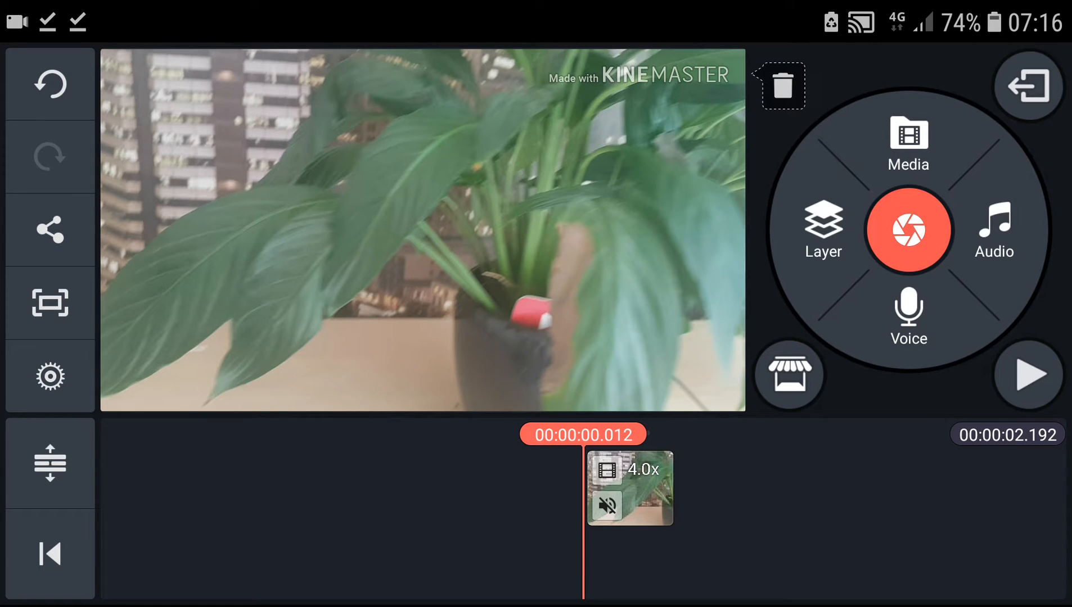
pyautogui.click(1027, 374)
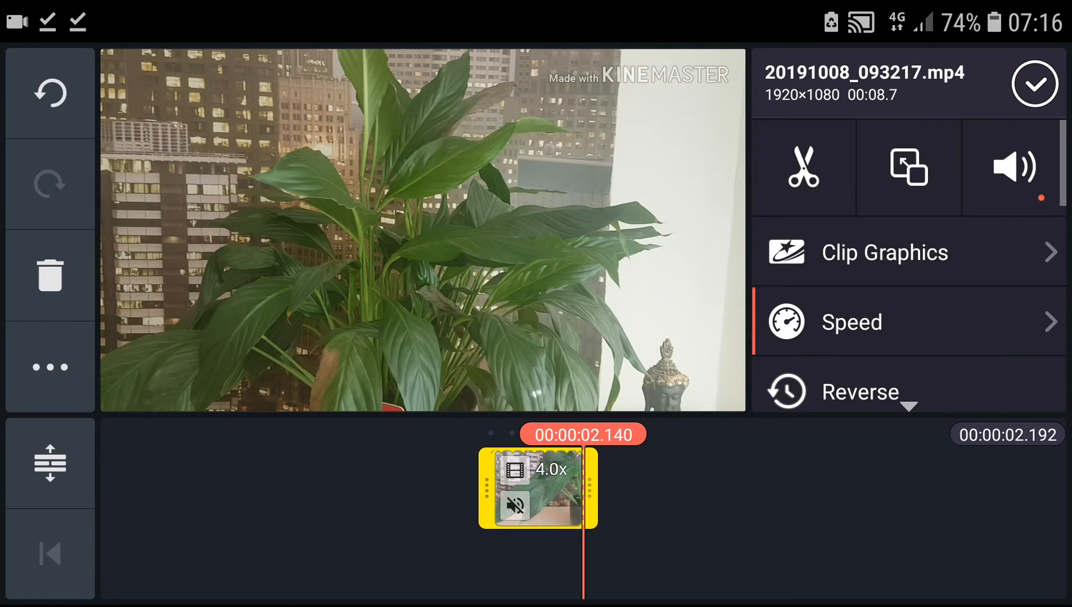
# - Return the clip speed to 1x and keep its audio muted
pyautogui.click(851, 322)
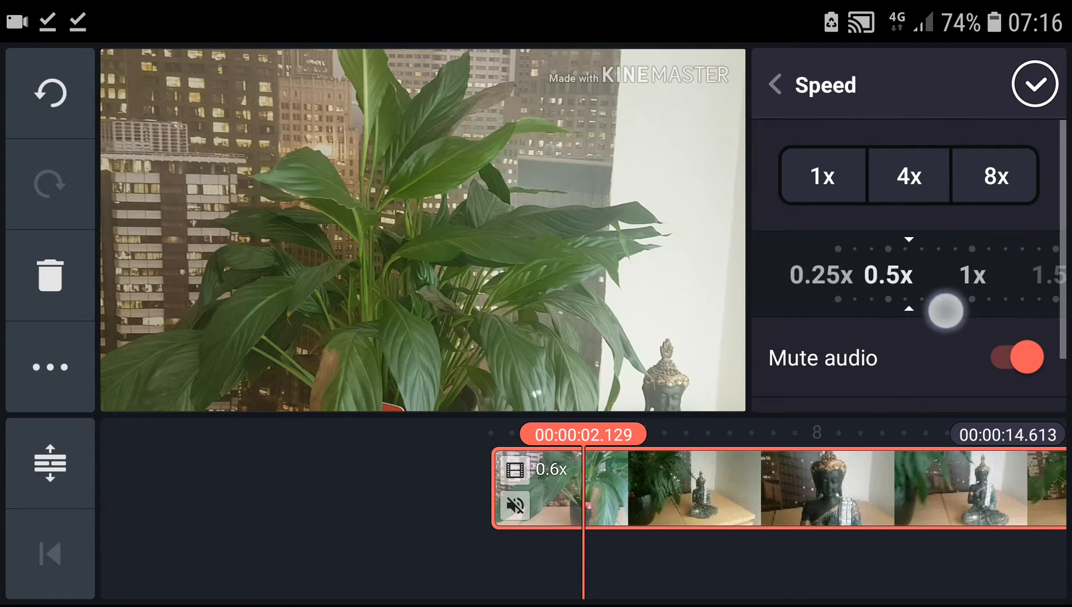
pyautogui.moveTo(946, 309); pyautogui.dragTo(844, 292)
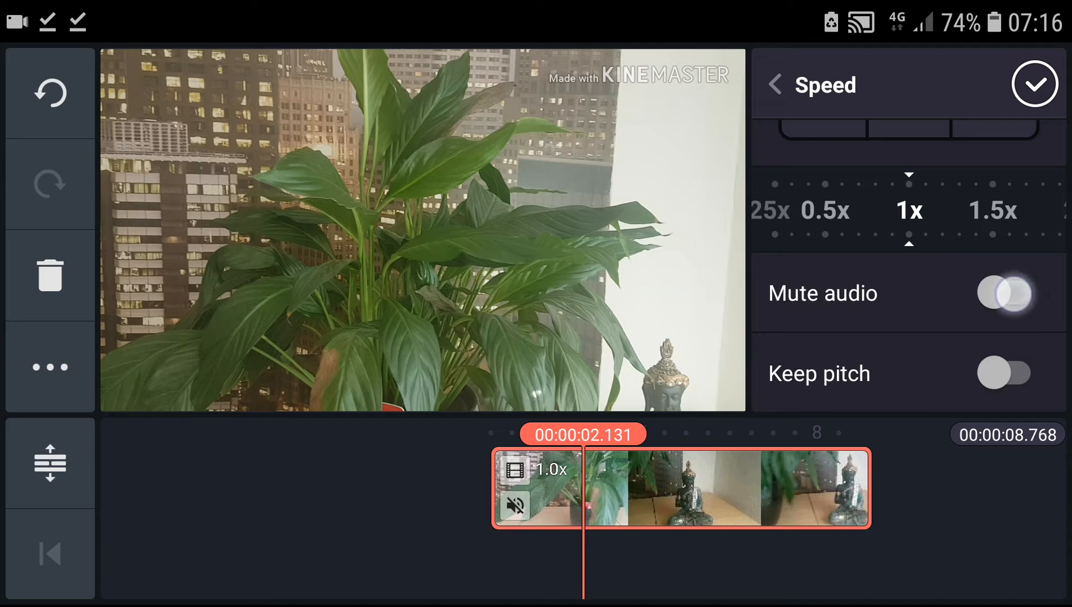
pyautogui.click(1005, 293)
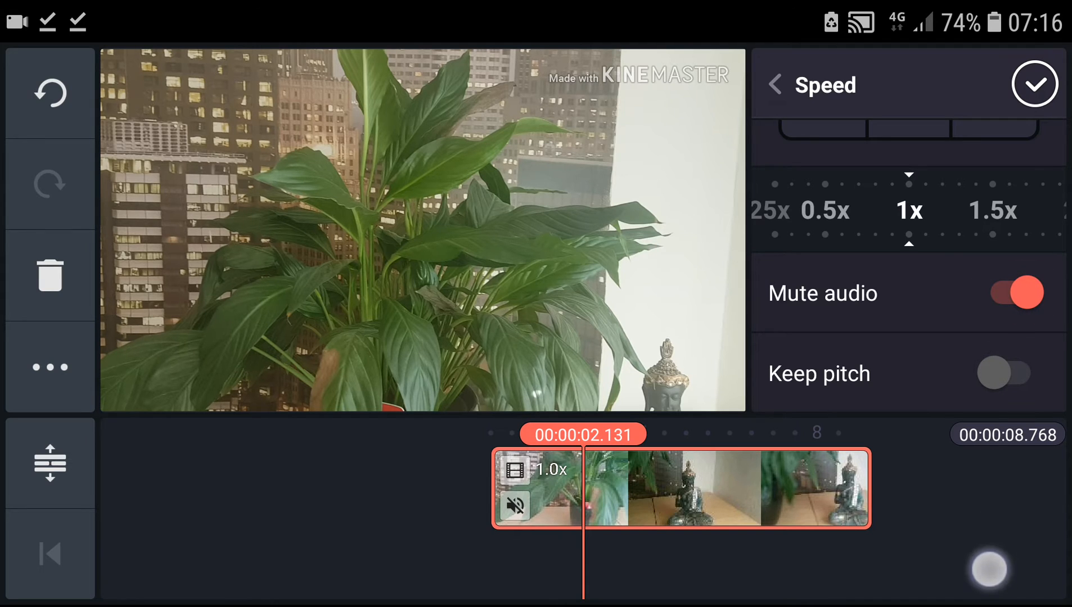